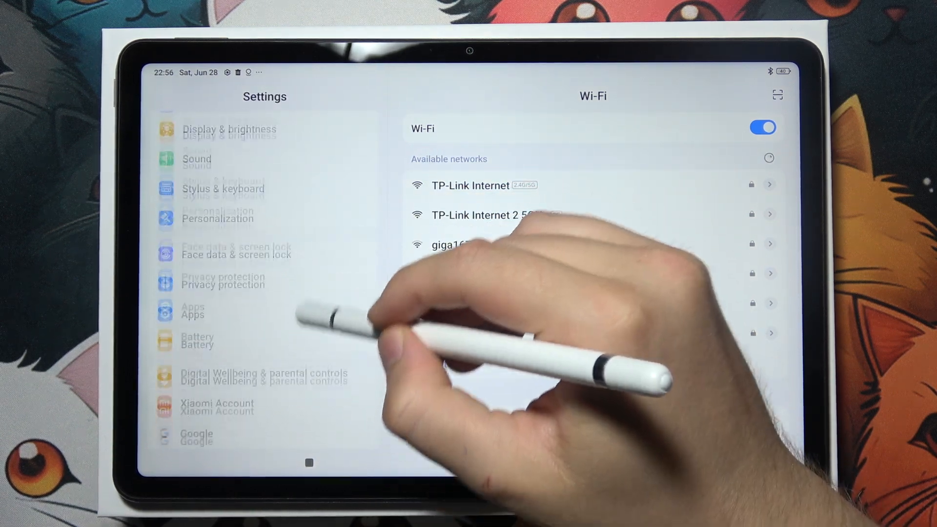
Reach the Apps page listing installed apps with their storage sizes.
scroll(down, 3)
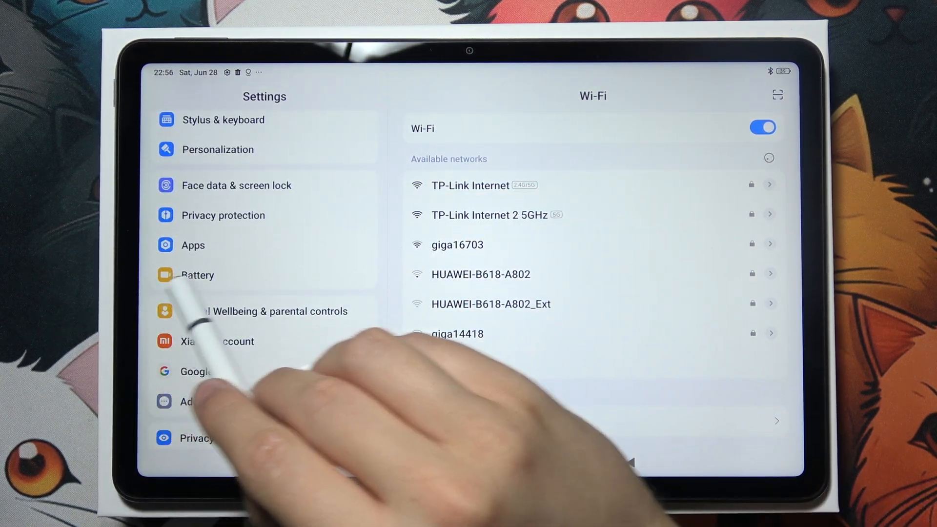
click(193, 244)
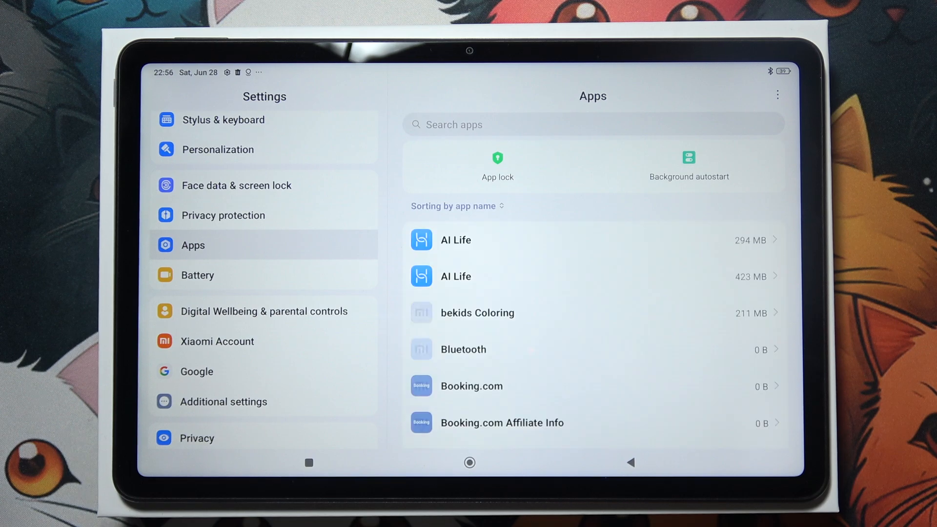
Start App lock setup and draw an L-shaped unlock pattern.
click(497, 165)
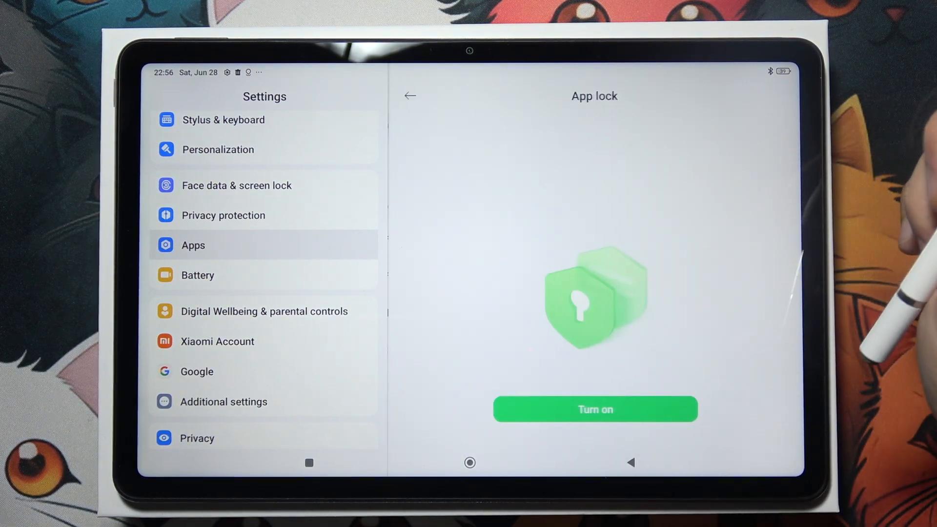
click(594, 409)
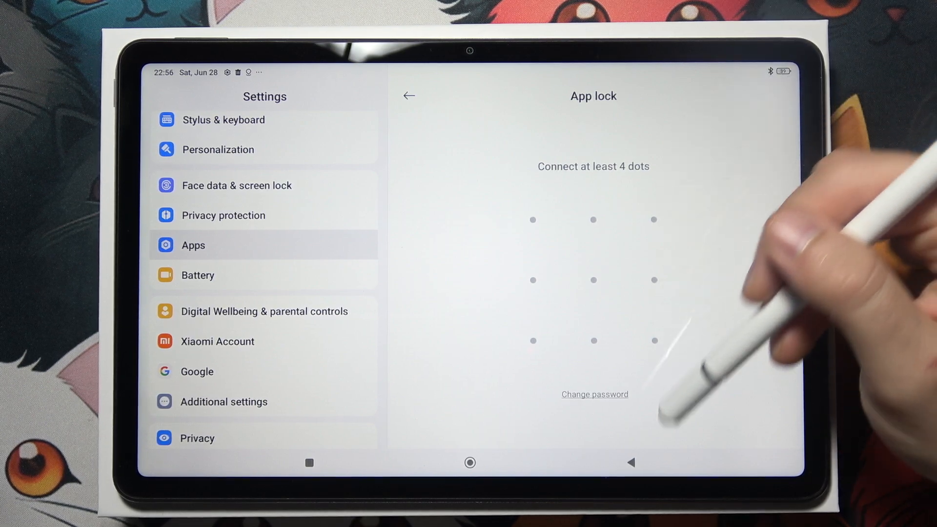
drag(533, 220, 533, 340)
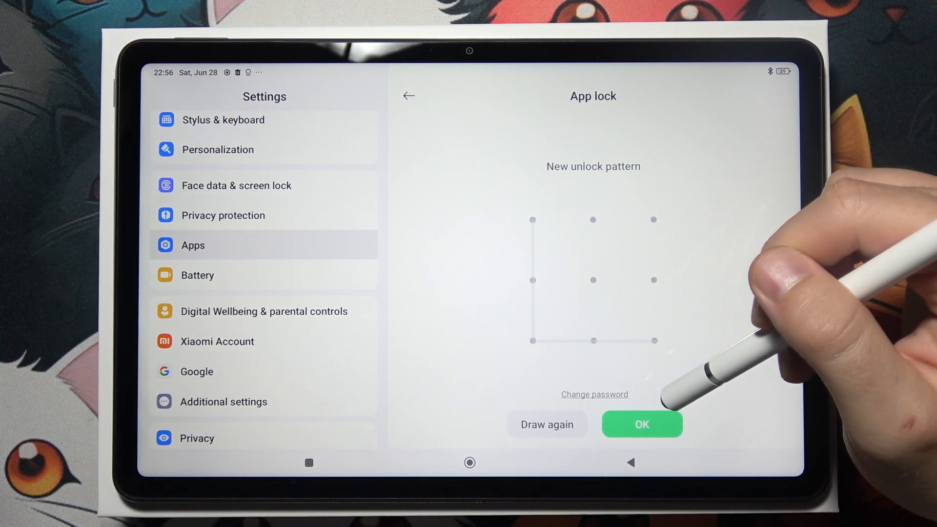
Accept the drawn pattern, reaching the Xiaomi Account password-reset offer.
click(594, 393)
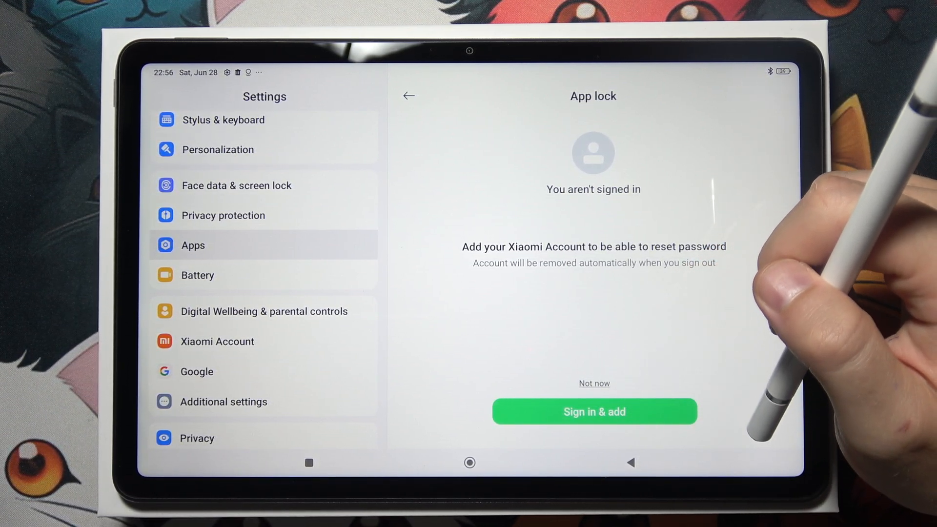
Skip the Xiaomi Account offer and untick Notes, leaving zero protected apps.
click(593, 411)
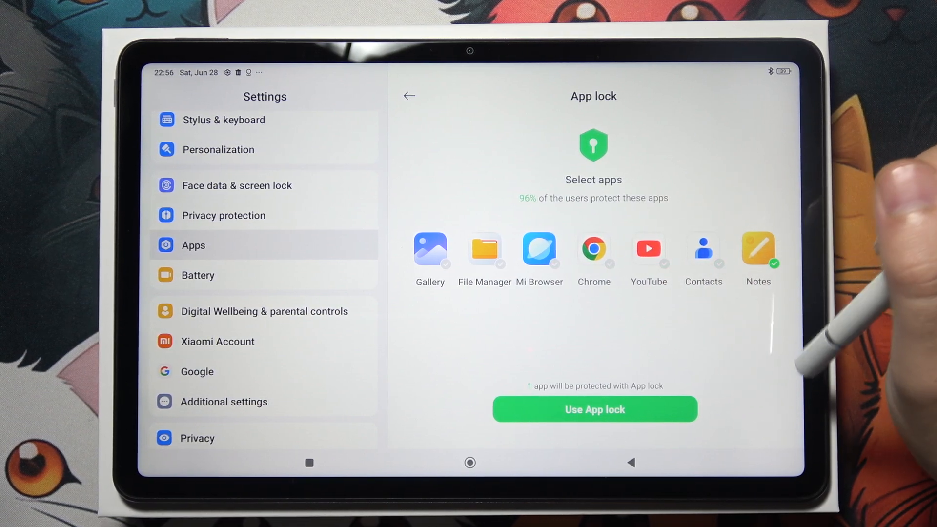
click(758, 250)
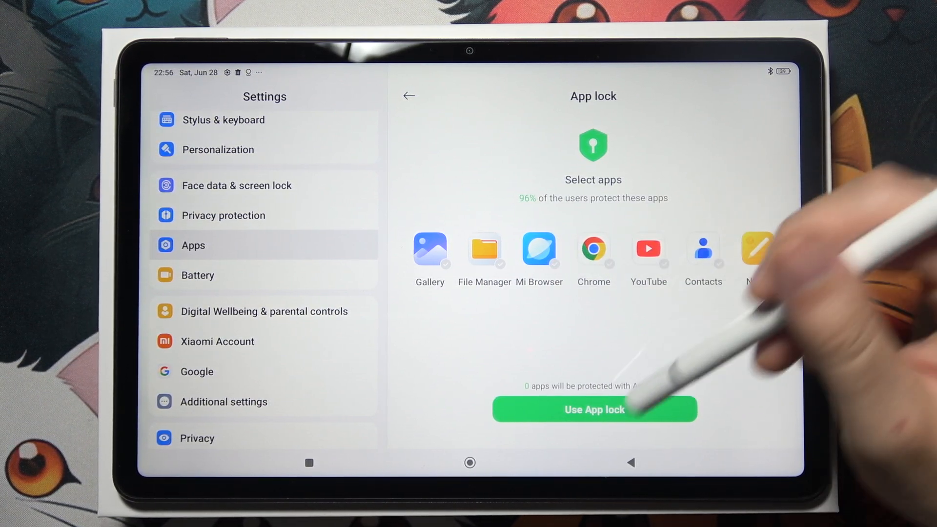
Finish setup, lock Google Play Store in the app list, and dismiss the add-account dialog.
click(594, 409)
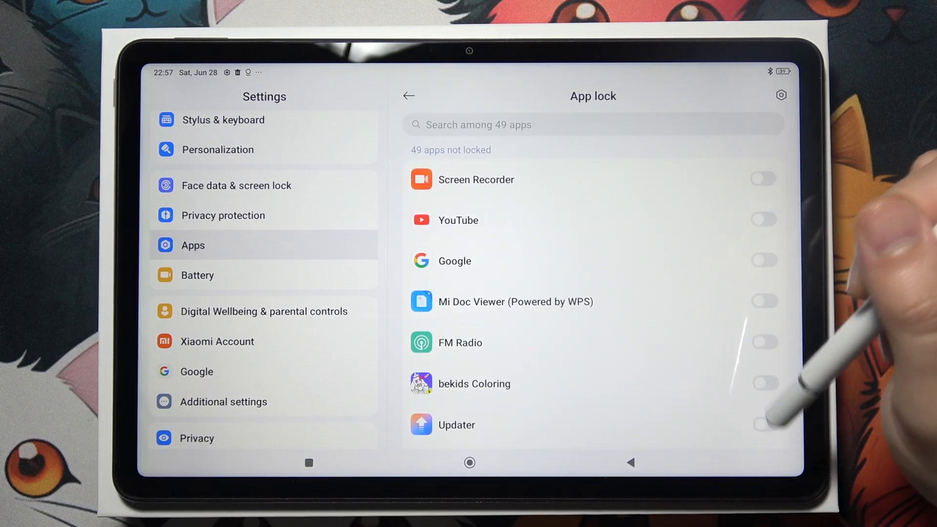
scroll(down, 3)
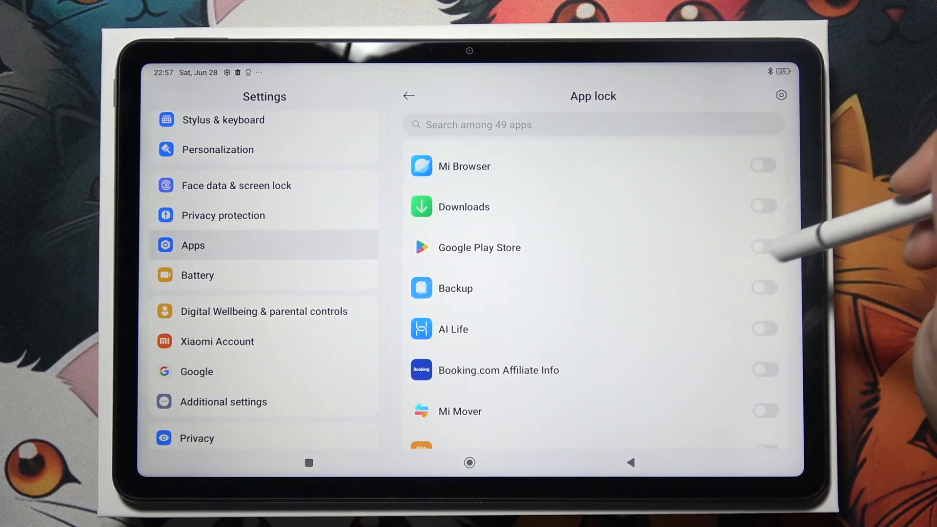
scroll(down, 3)
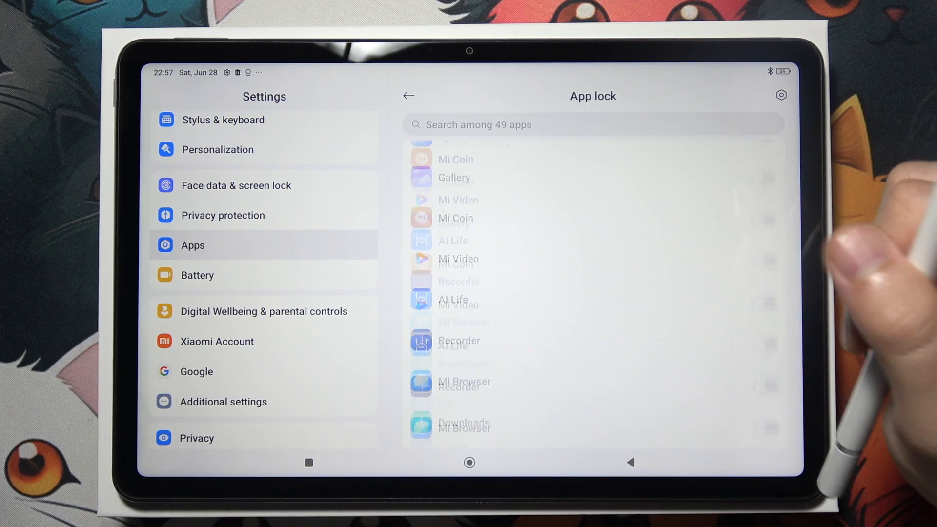
click(470, 462)
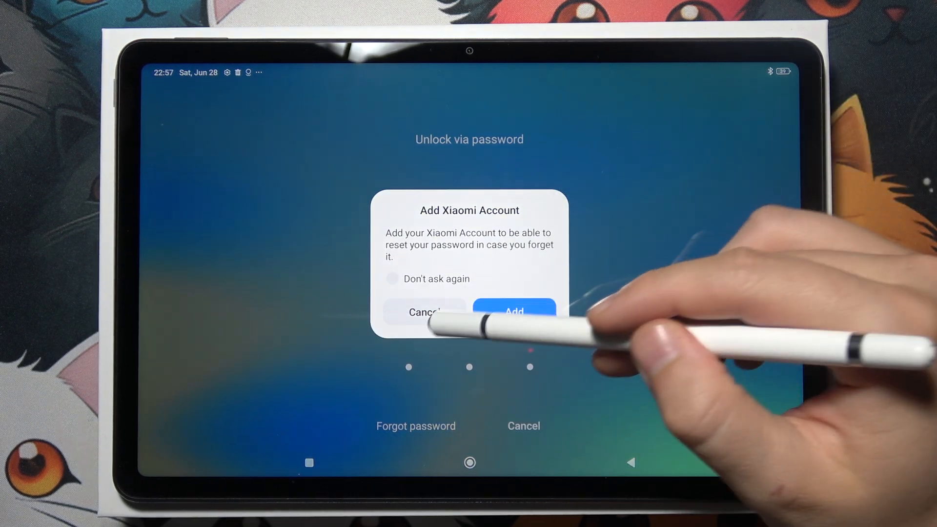
click(422, 312)
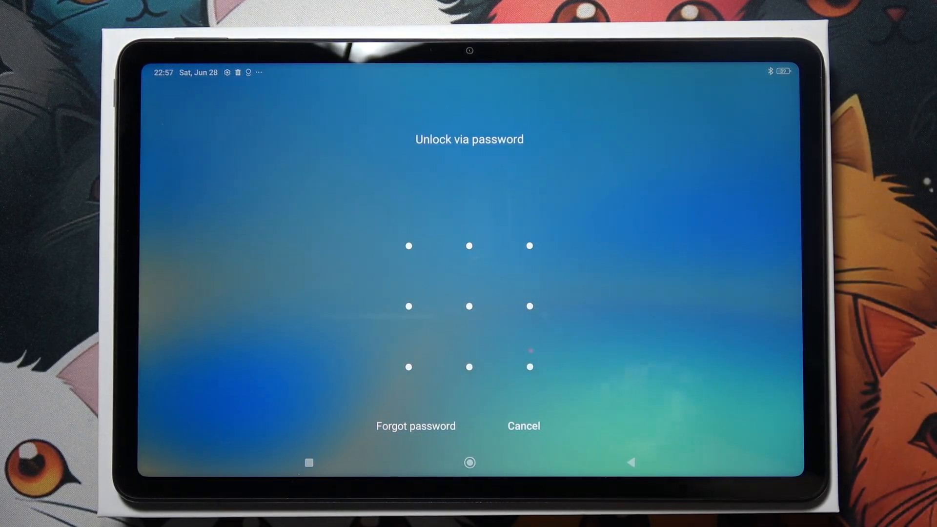